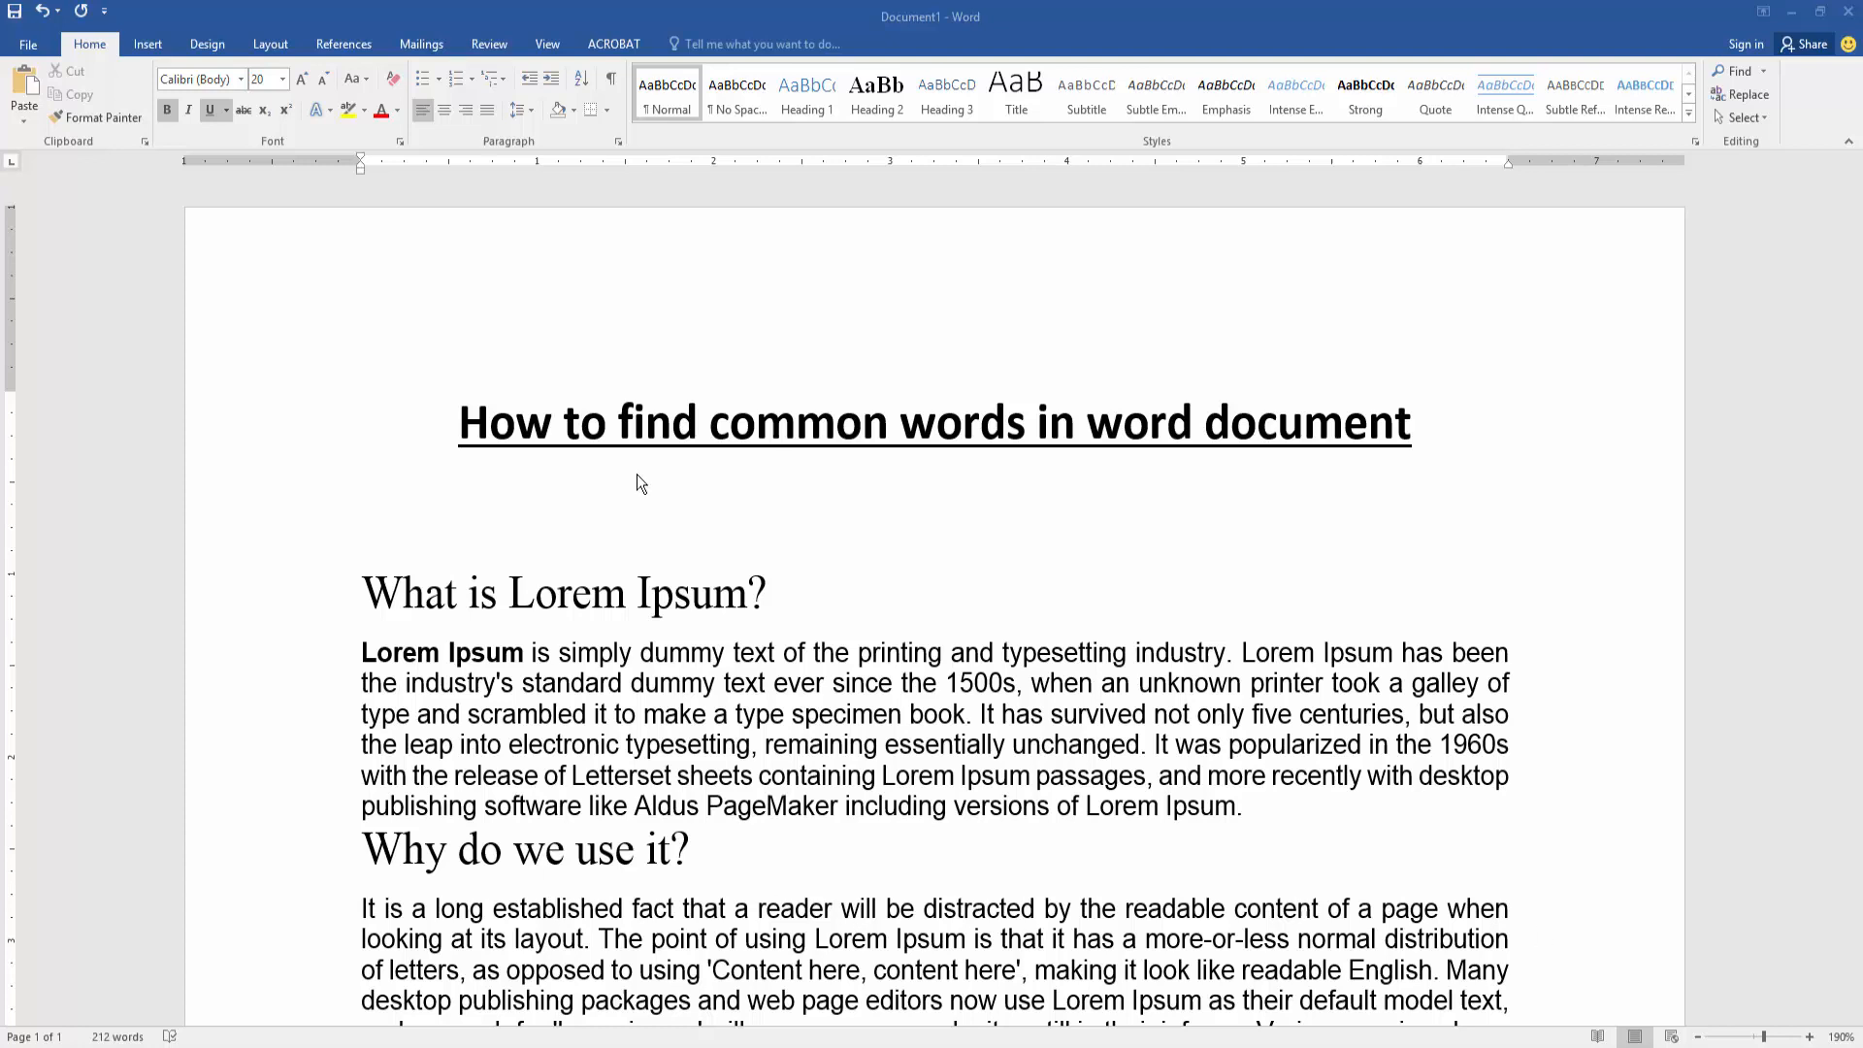
mouse_move(357, 275)
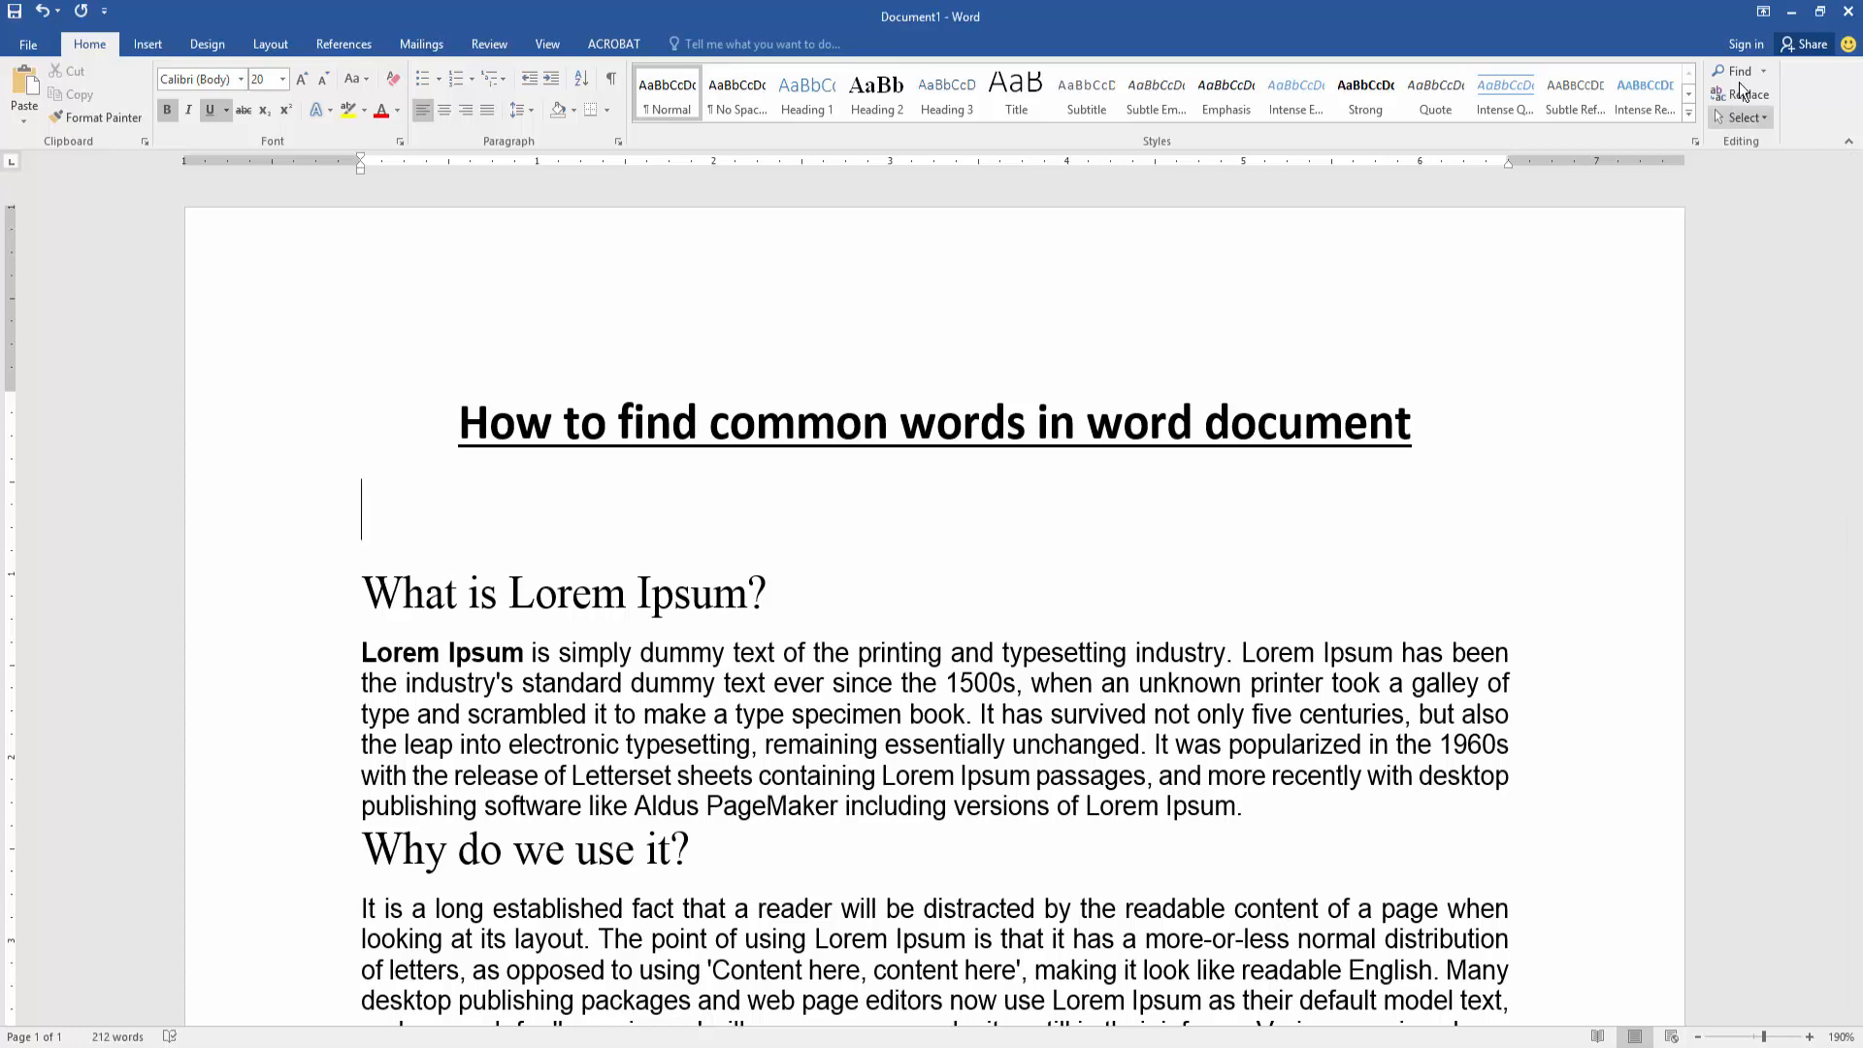
Step: Bring up the Navigation pane via Find and focus its search box
left_click(1735, 71)
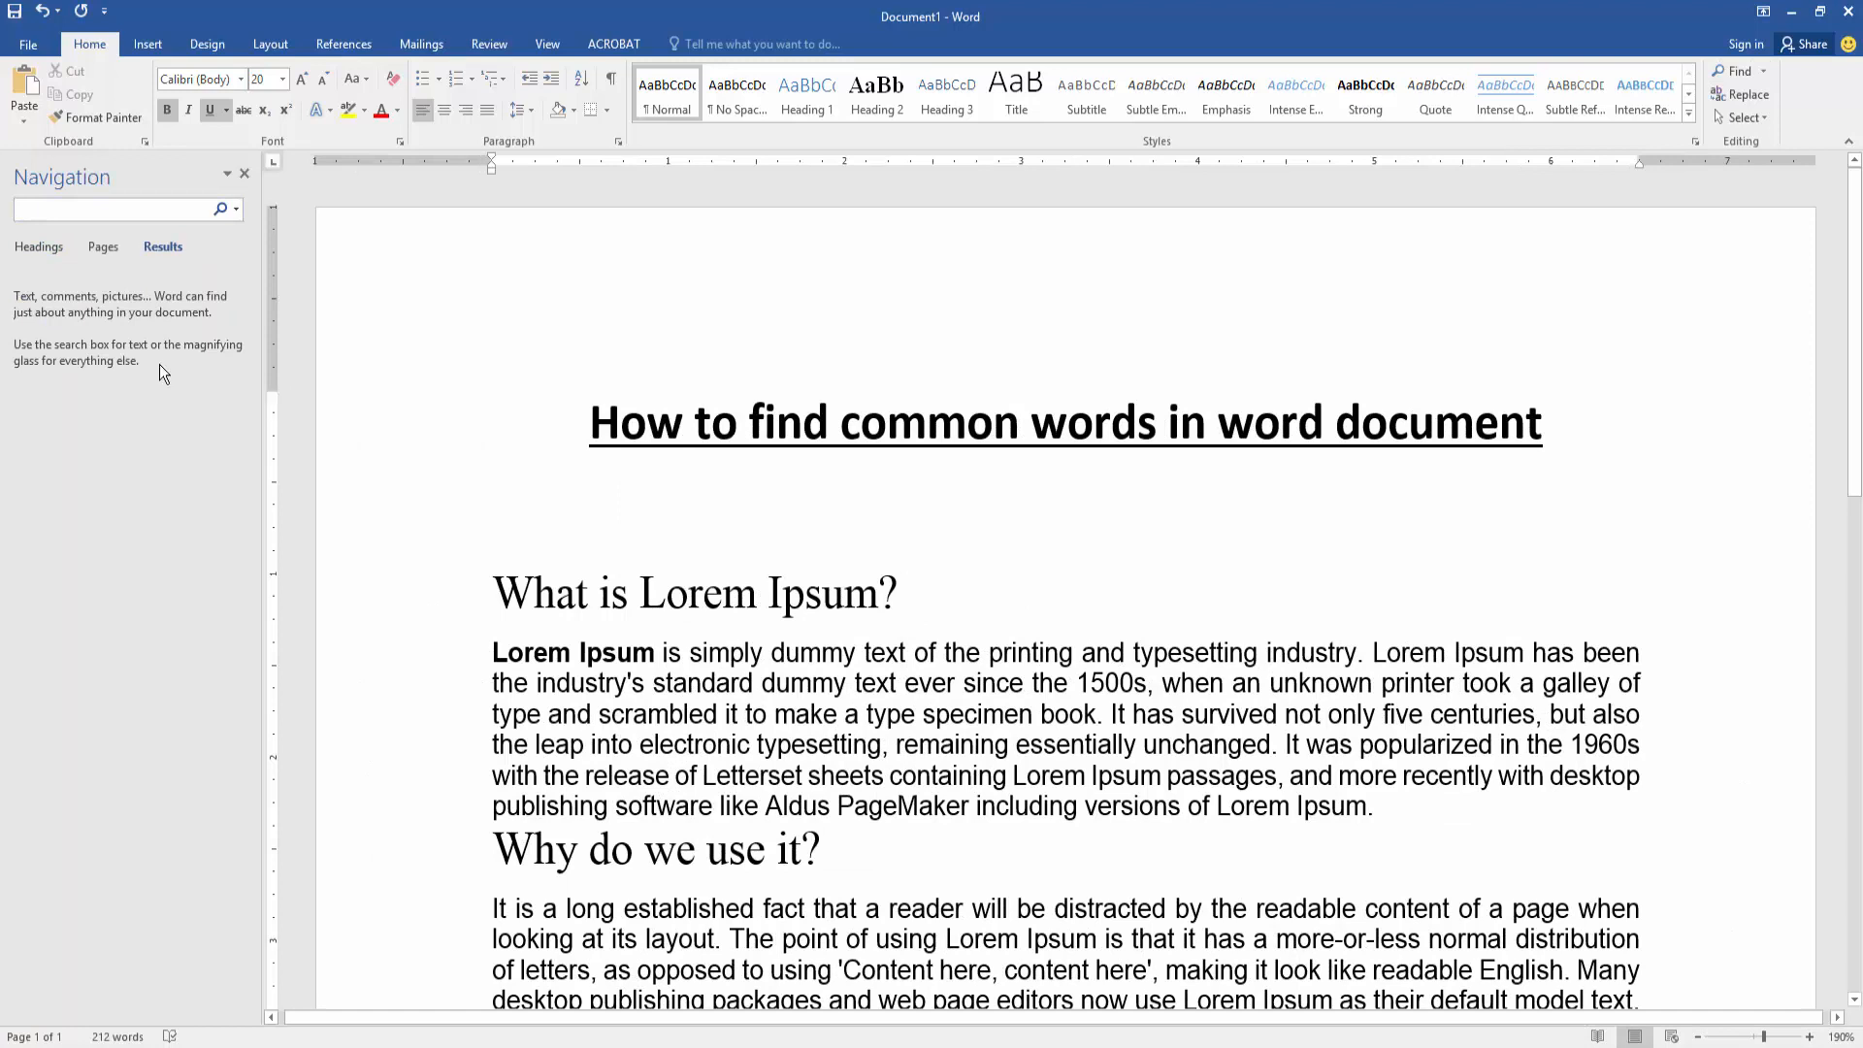
left_click(119, 210)
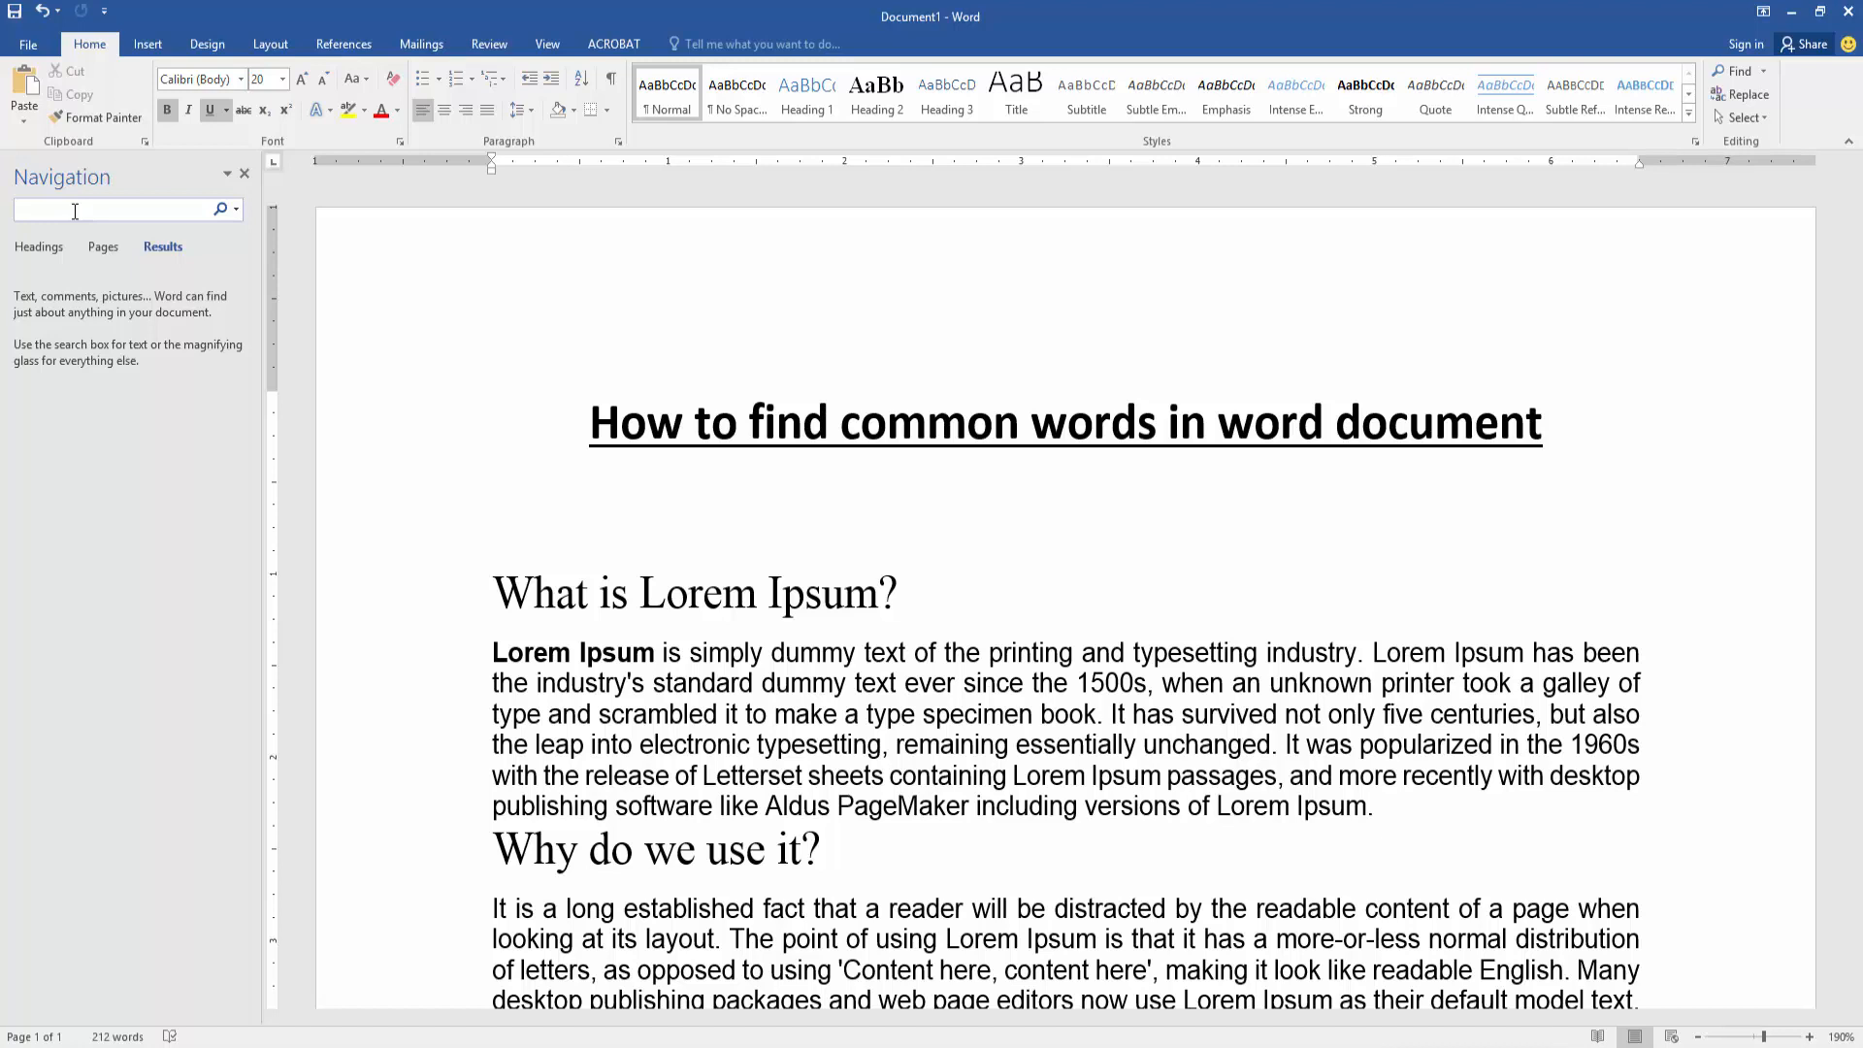
Step: Search the document so all 8 matches highlight, then place the cursor after the 'Why do we use it' heading
type("is")
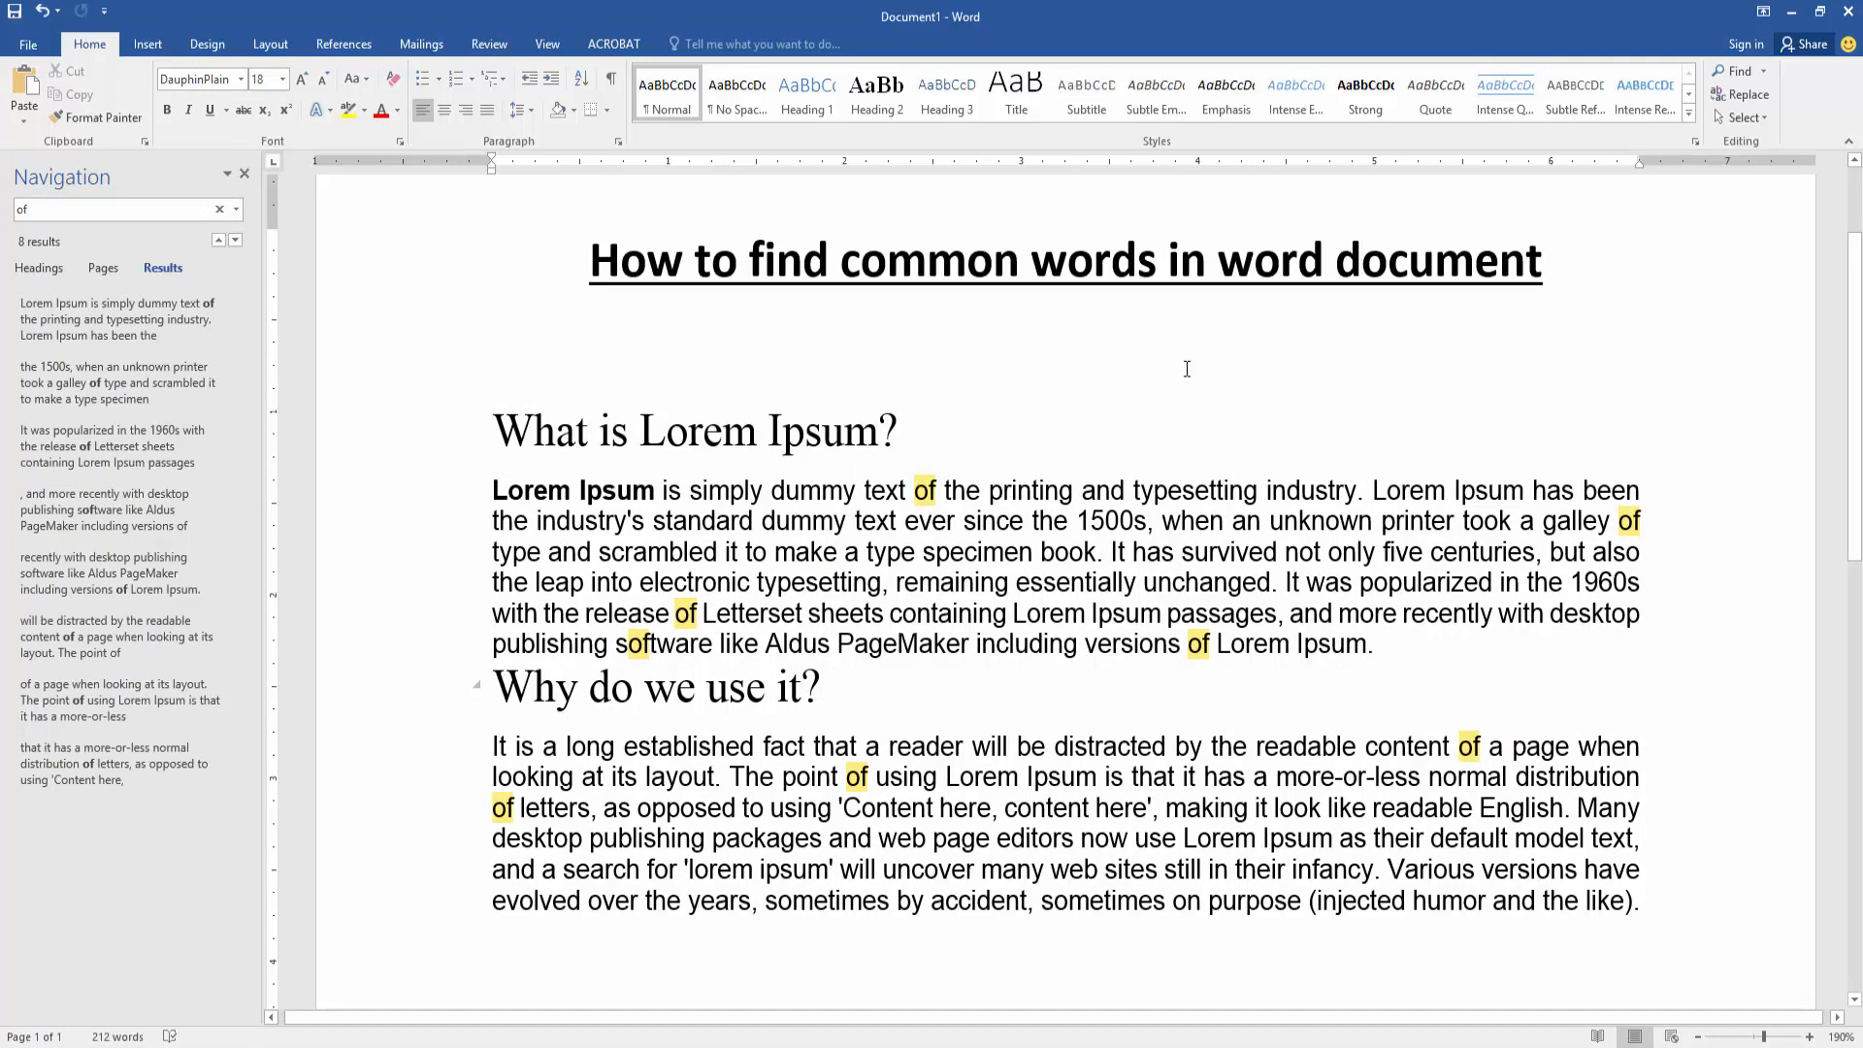
left_click(819, 687)
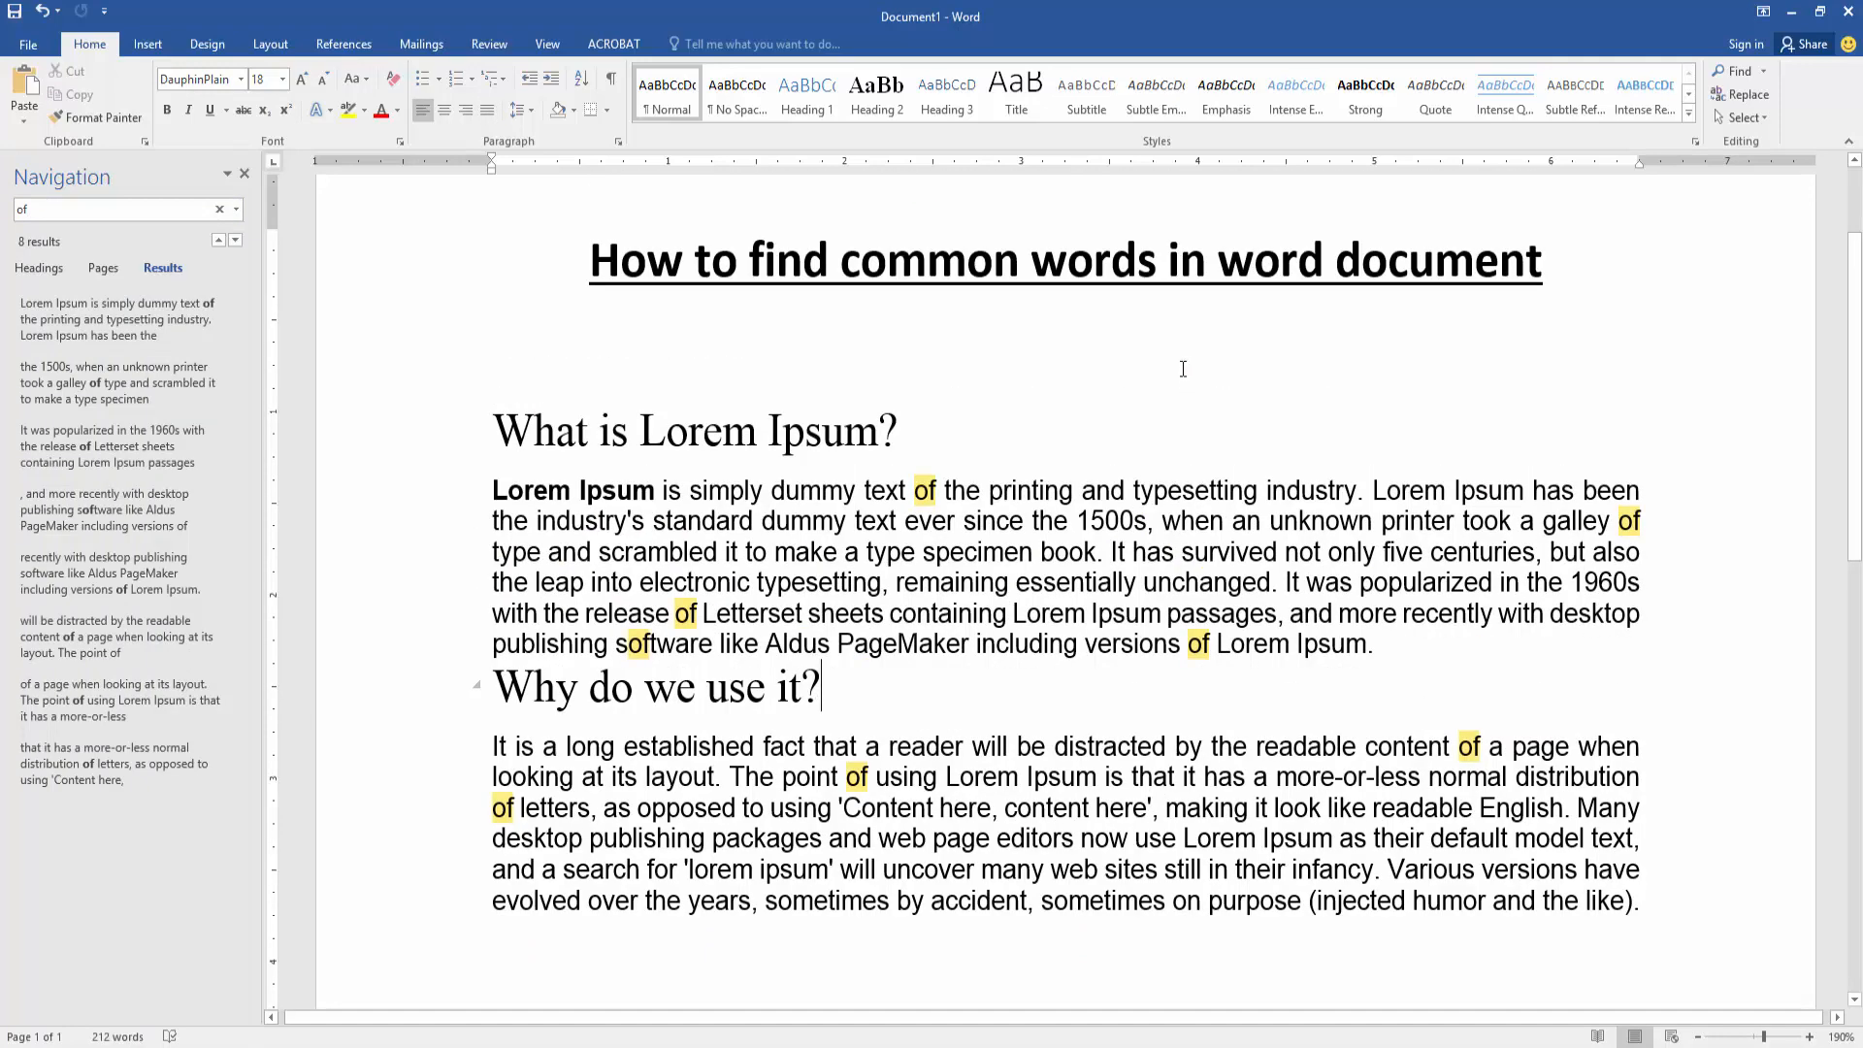